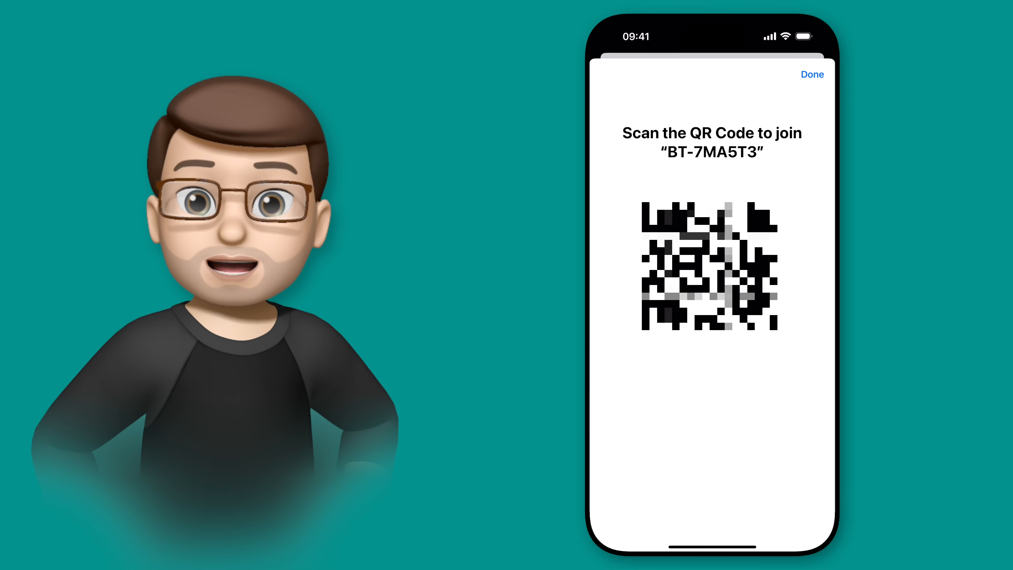
# Dismiss the BT-7MA5T3 network QR code sheet with Done, returning to its details.
pyautogui.click(811, 75)
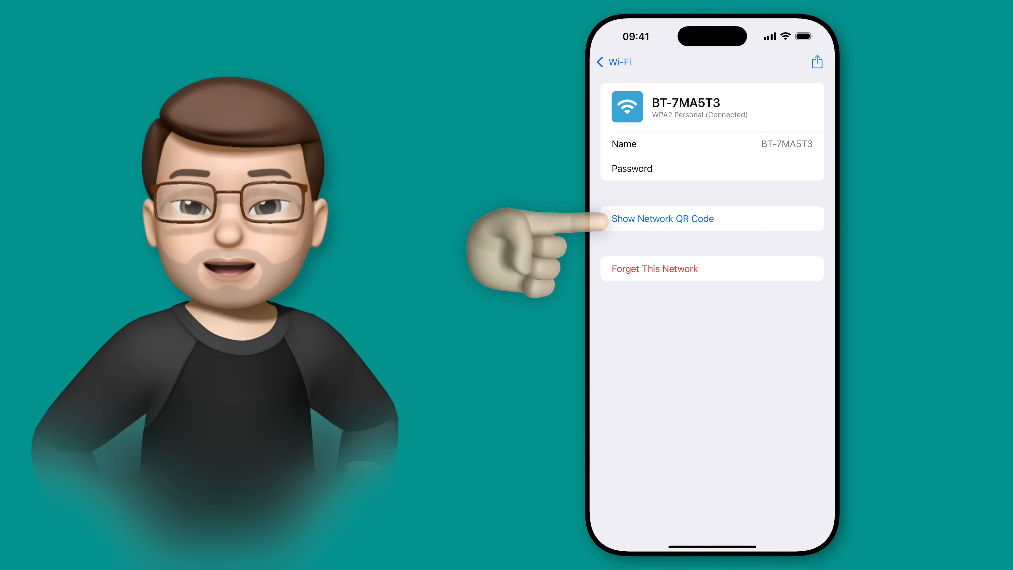
# Show the network QR code for BT-7MA5T3 so another iPhone can scan it.
pyautogui.click(662, 219)
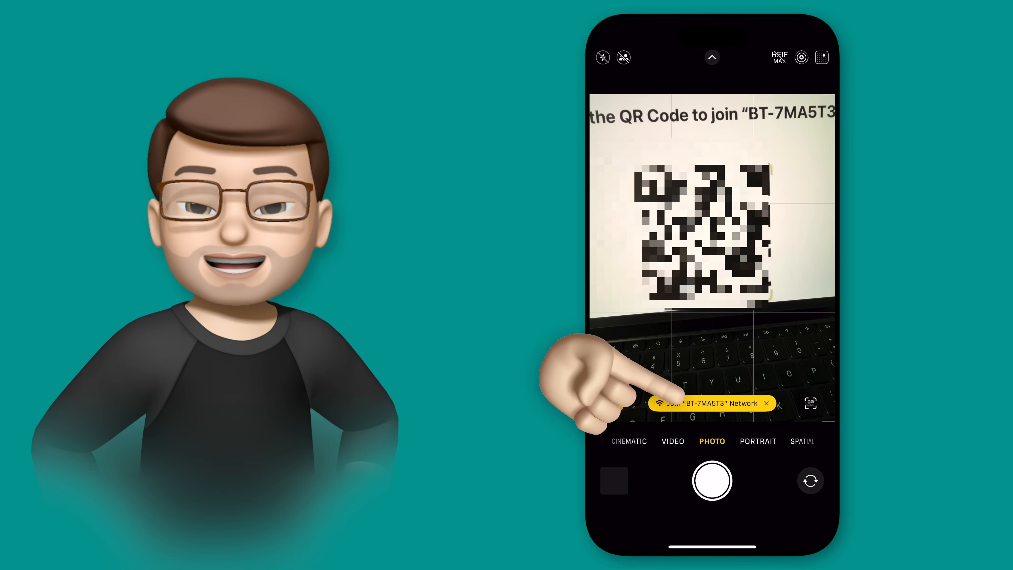
# Accept the Camera's Join "BT-7MA5T3" Network banner detected from the QR code.
pyautogui.click(705, 402)
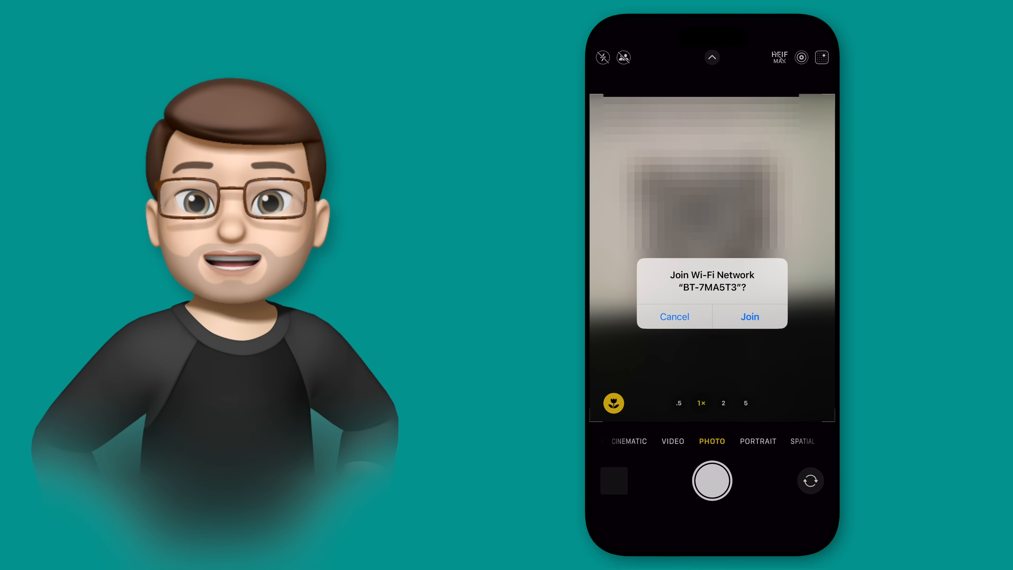